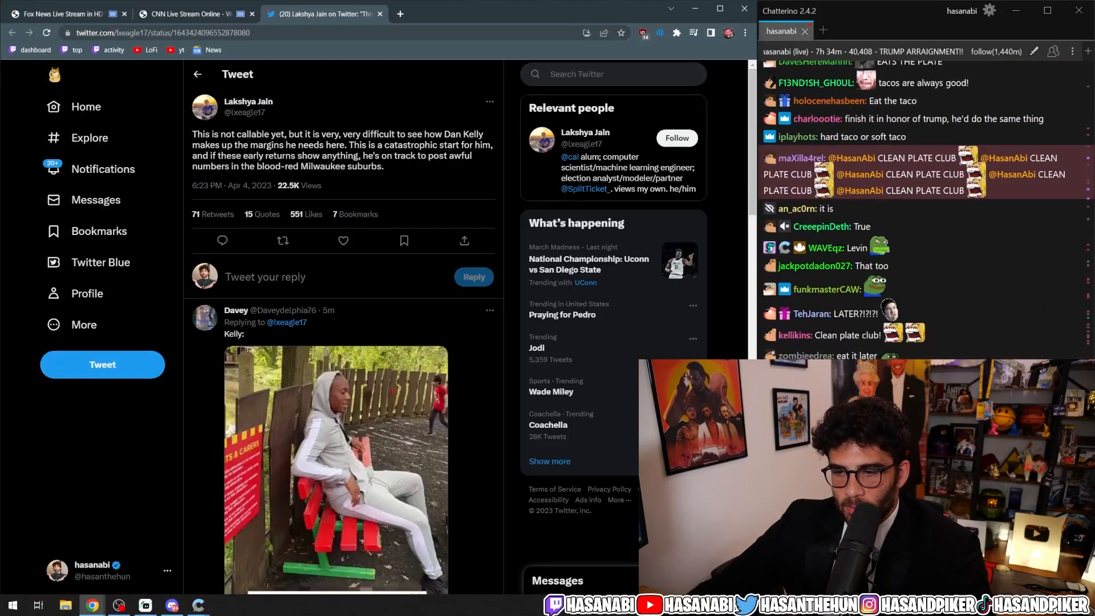
# - Highlight the NYT results intro sentence about gerrymandered maps and voting rights
pyautogui.moveTo(234, 133); pyautogui.dragTo(248, 144)
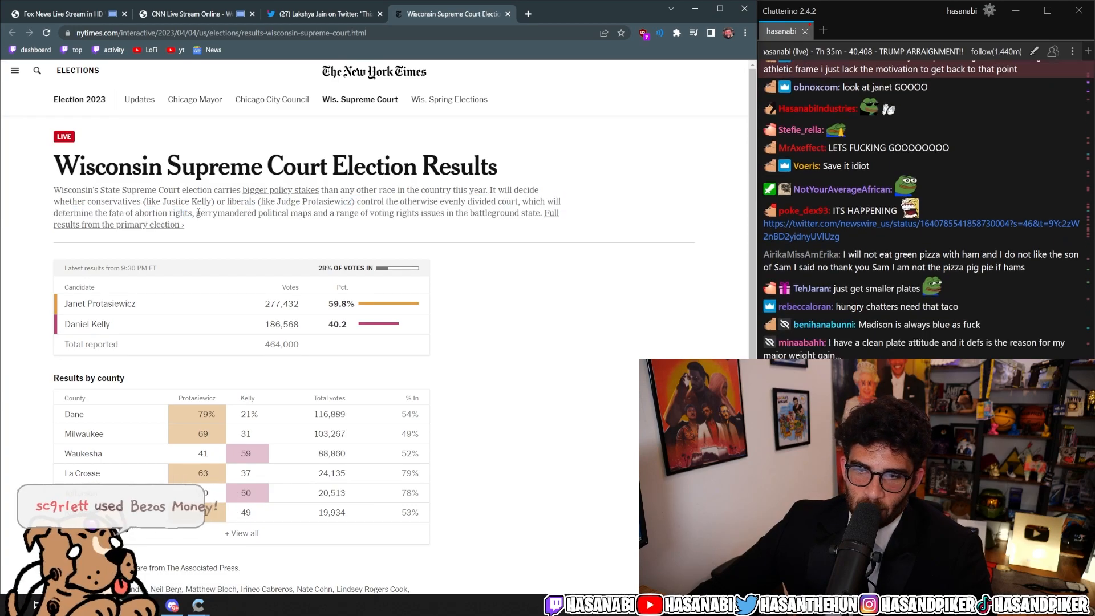
pyautogui.moveTo(199, 213); pyautogui.dragTo(543, 213)
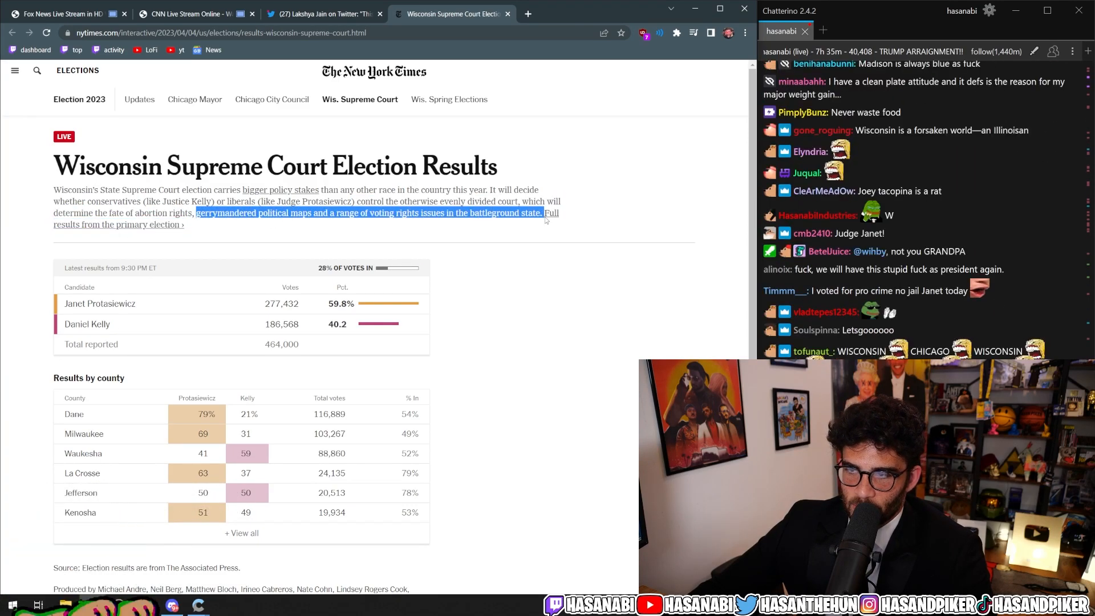
pyautogui.scroll(-3)
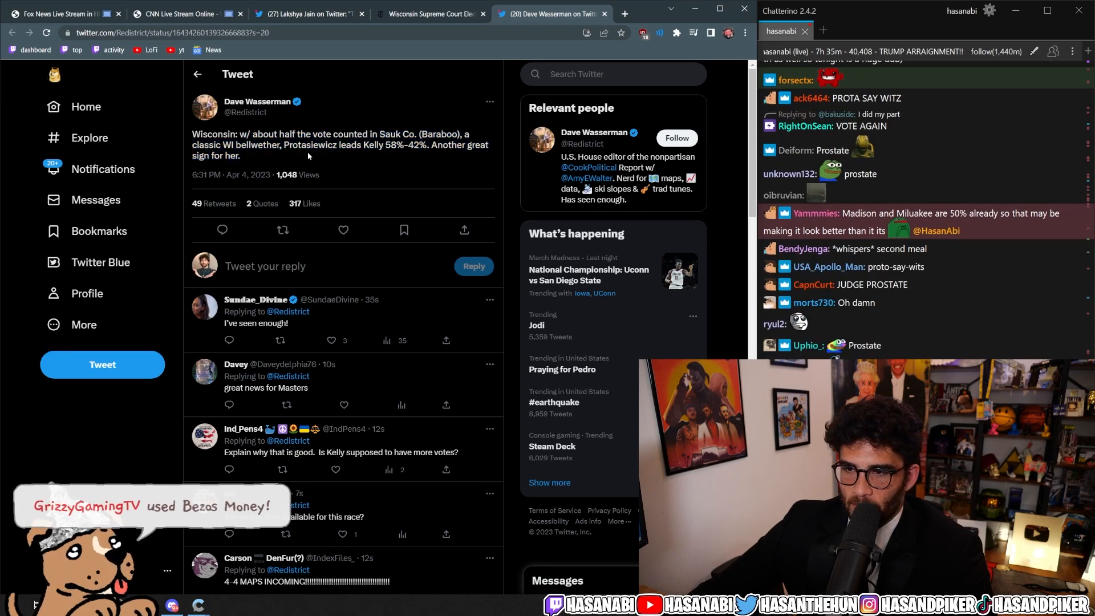
# - Highlight Wasserman's Sauk County 58%-42% claim, then open the chat-linked pronunciation tweet
pyautogui.moveTo(273, 134); pyautogui.dragTo(241, 155)
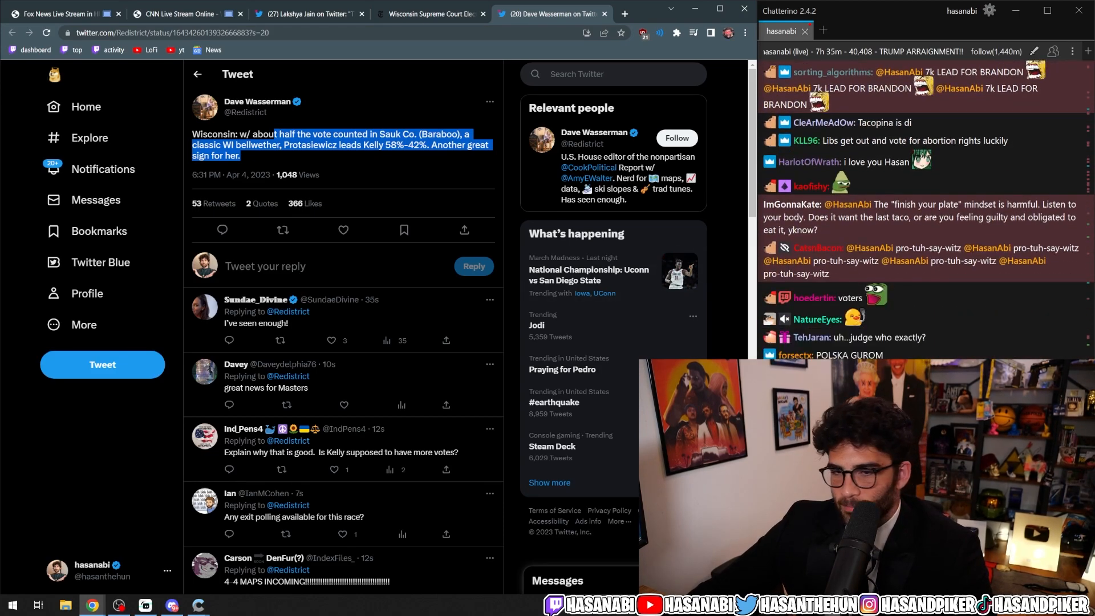
pyautogui.scroll(-3)
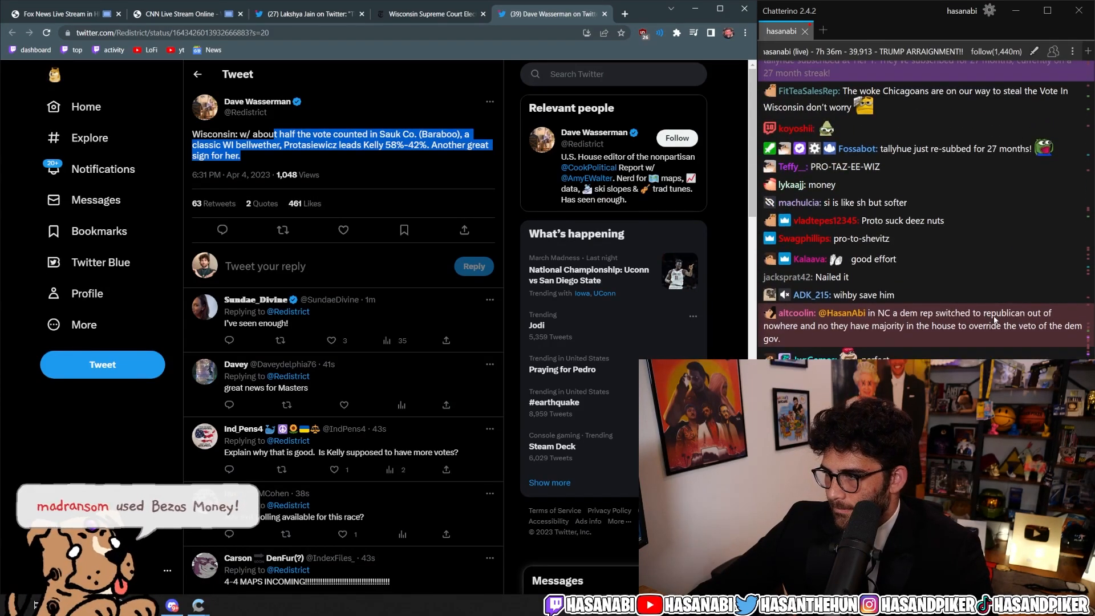
pyautogui.scroll(-3)
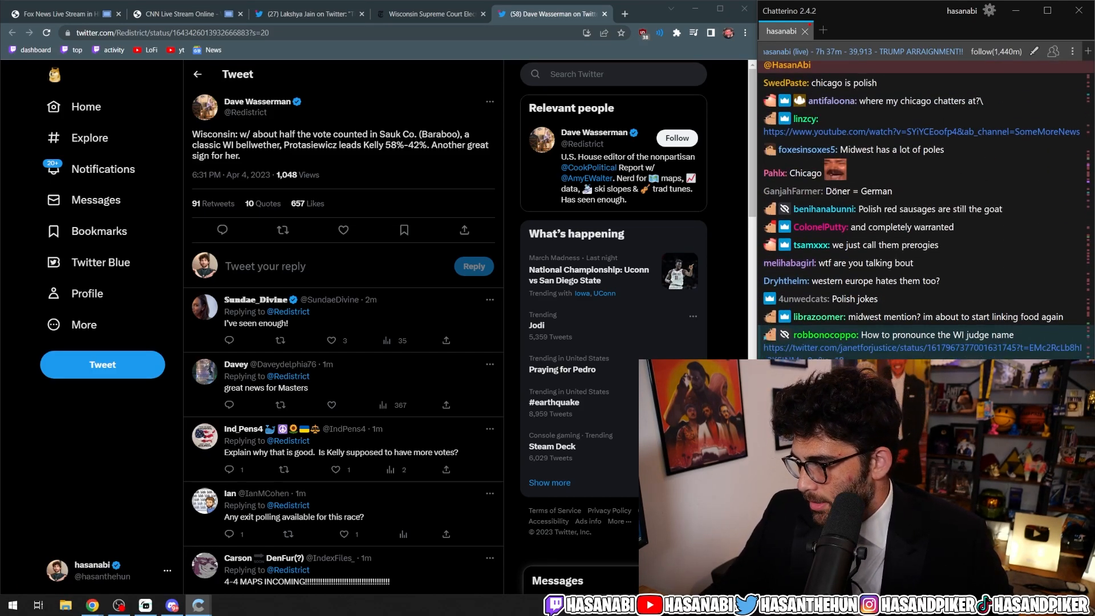
pyautogui.click(918, 347)
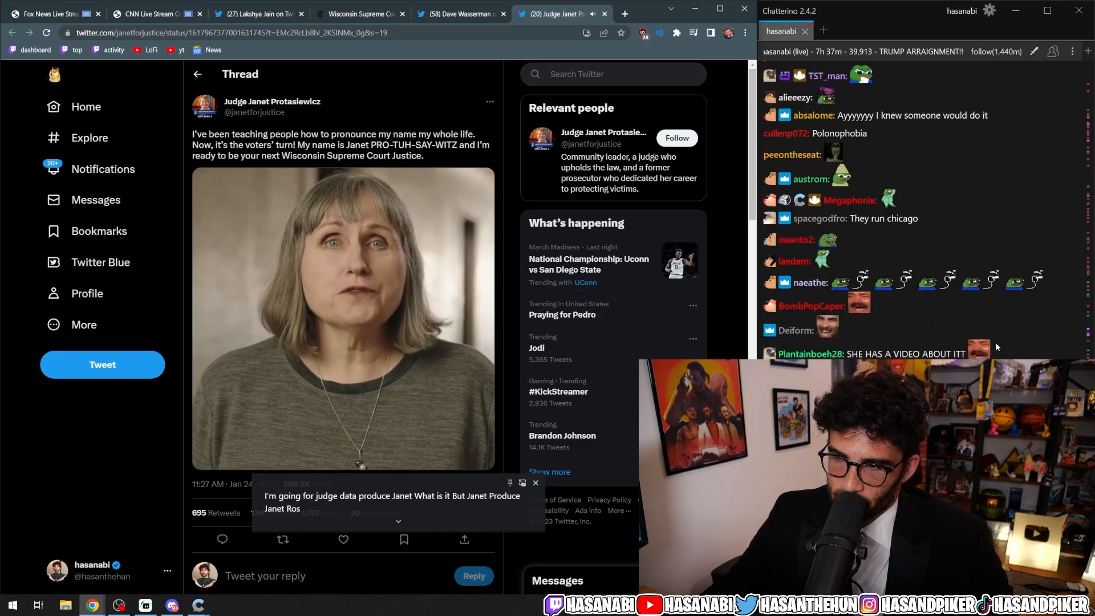
# - Play Judge Protasiewicz's name-pronunciation video and watch it to 0:26
pyautogui.click(342, 317)
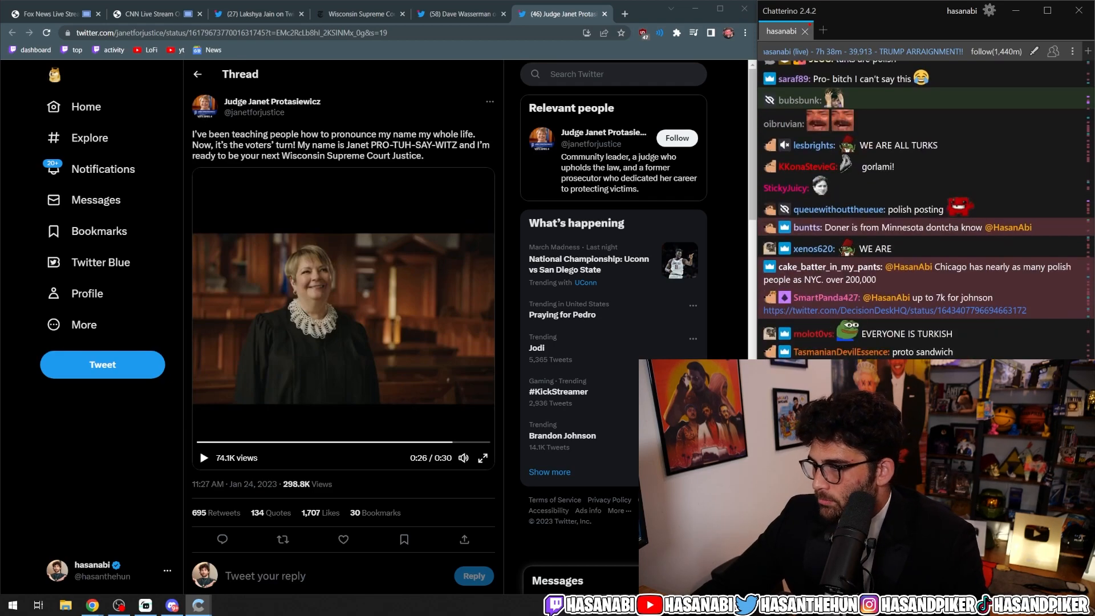
pyautogui.scroll(-3)
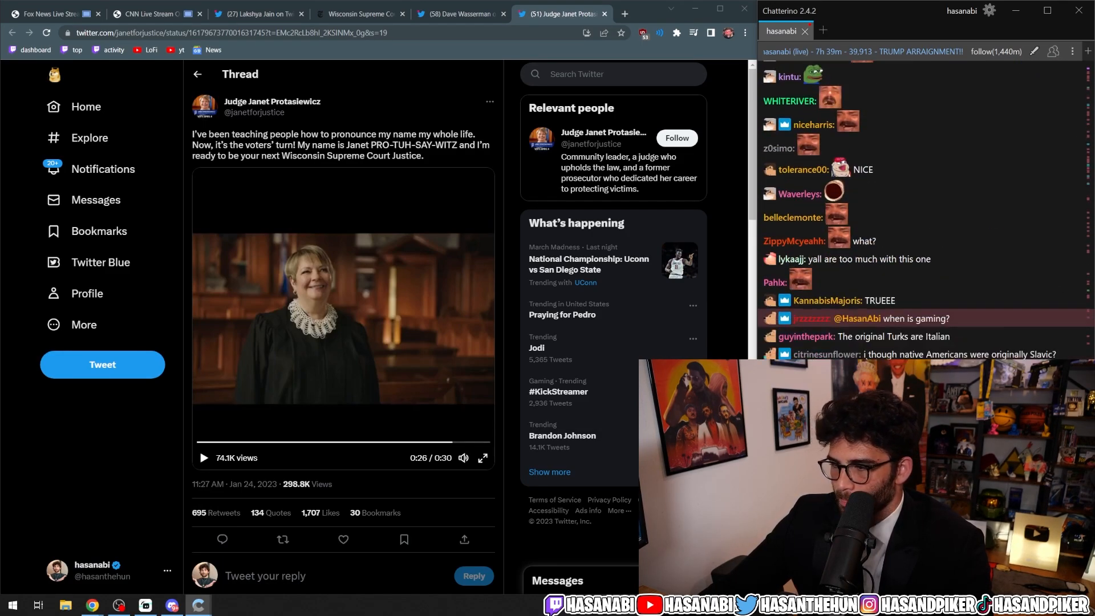
pyautogui.scroll(-3)
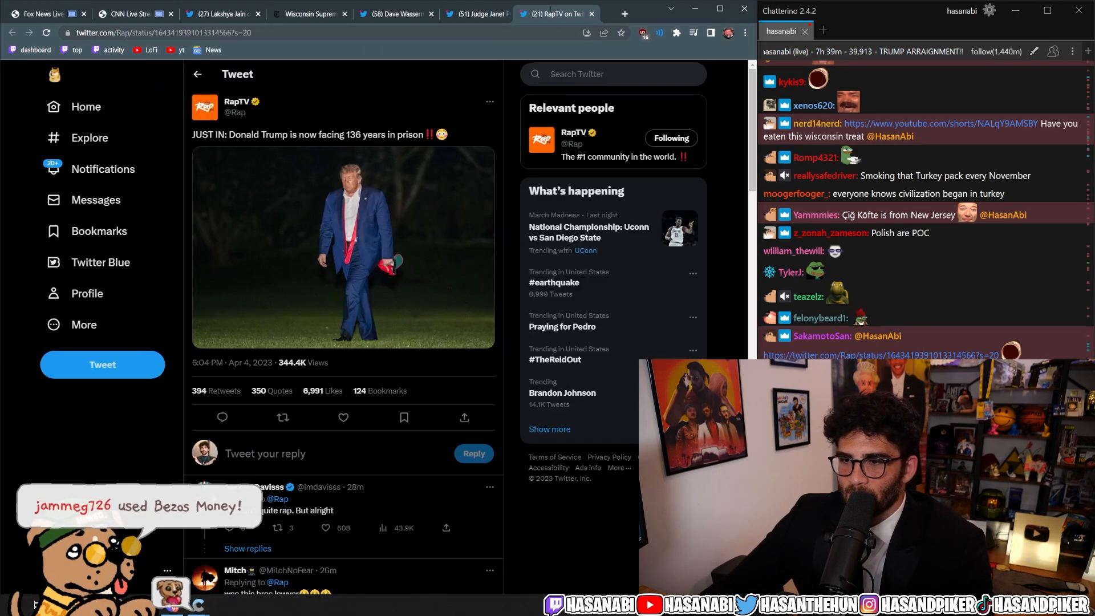
# - Highlight the RapTV claim that Trump faces 136 years in prison
pyautogui.moveTo(230, 134); pyautogui.dragTo(394, 134)
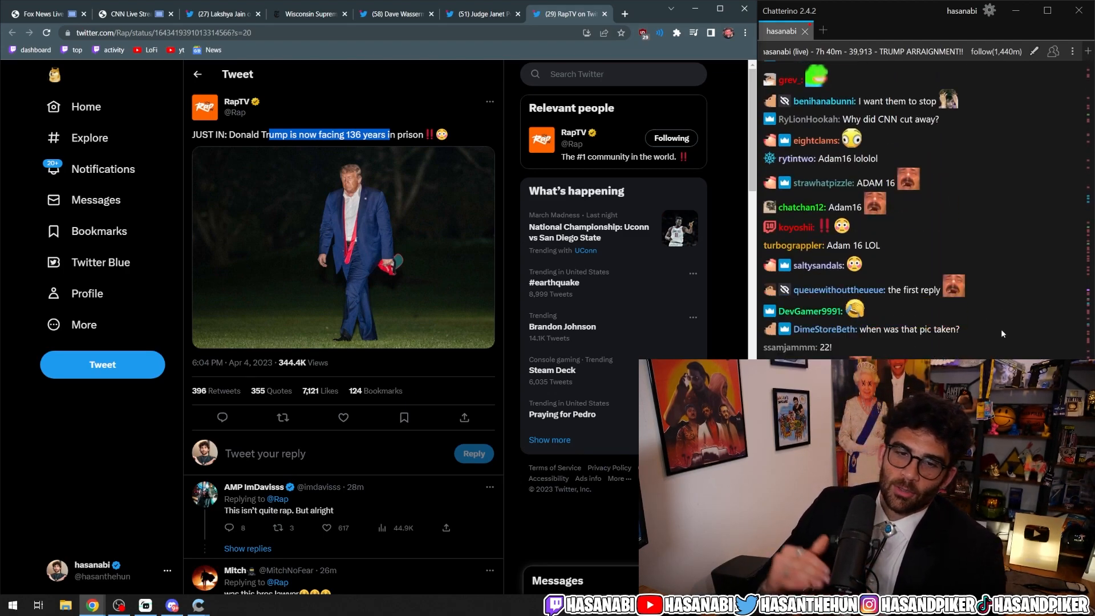
pyautogui.scroll(-3)
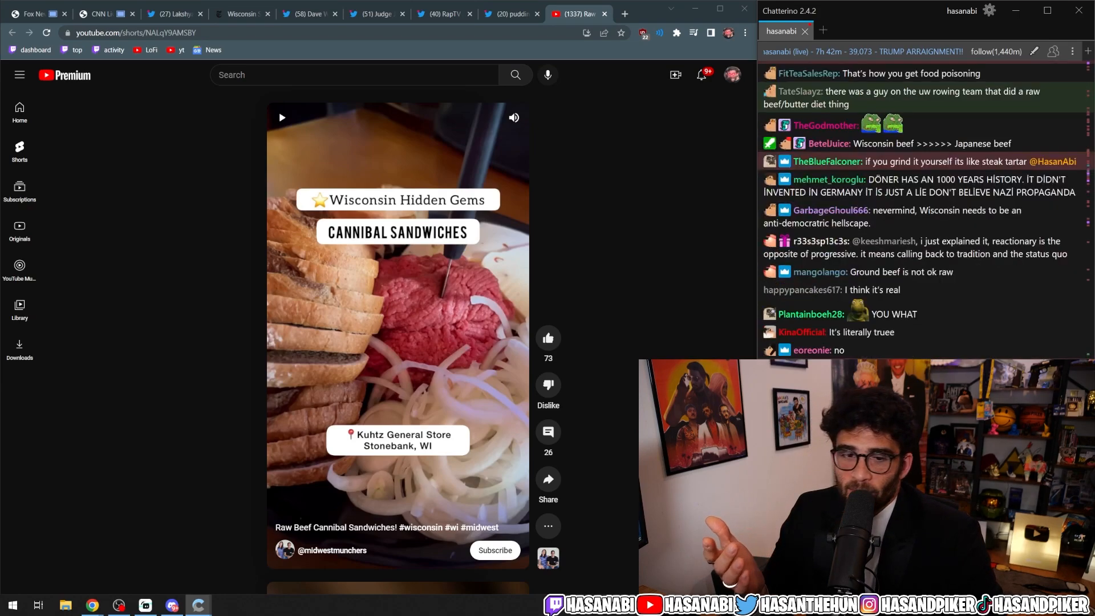
pyautogui.scroll(-3)
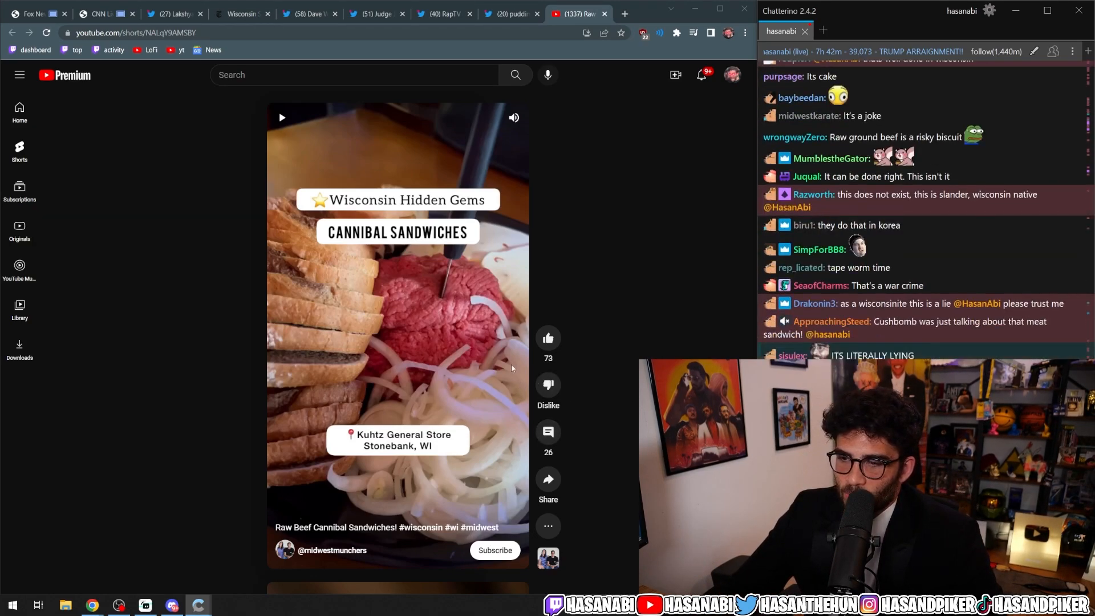
pyautogui.scroll(-3)
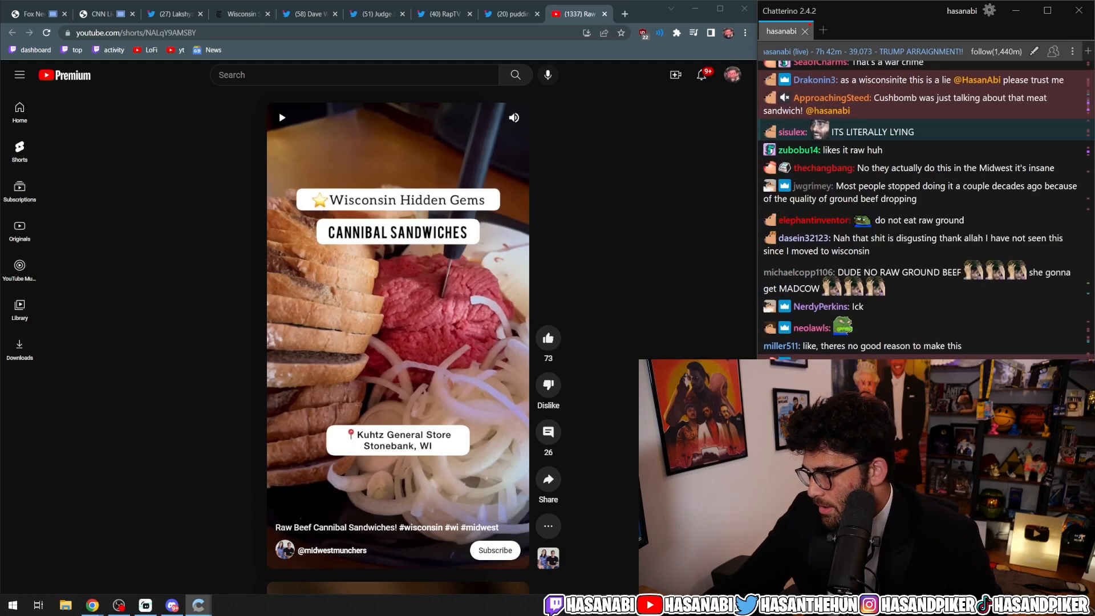
pyautogui.scroll(-3)
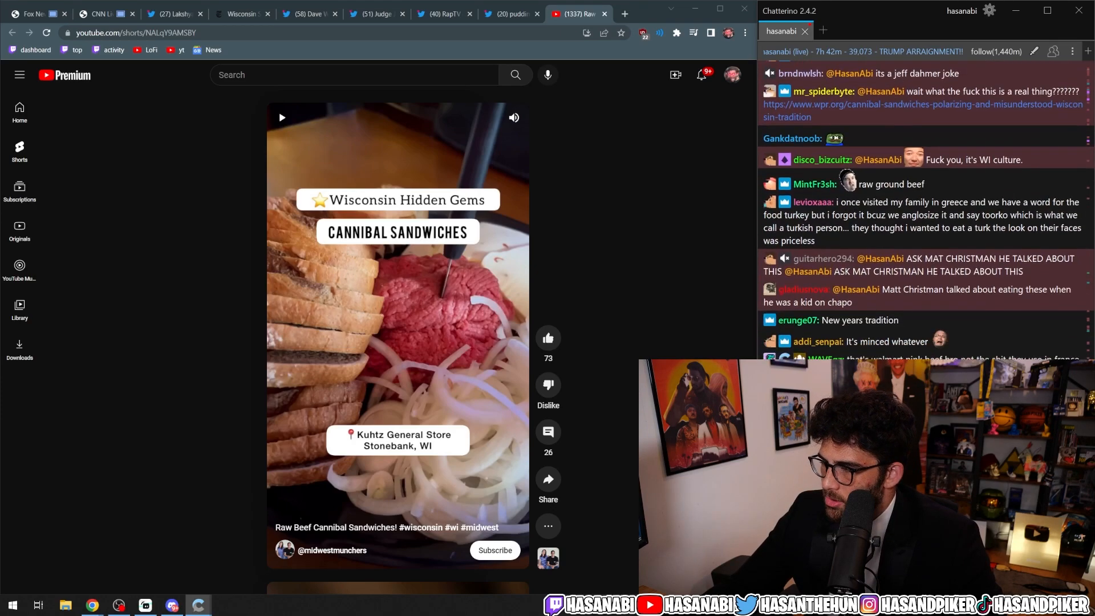
pyautogui.scroll(-3)
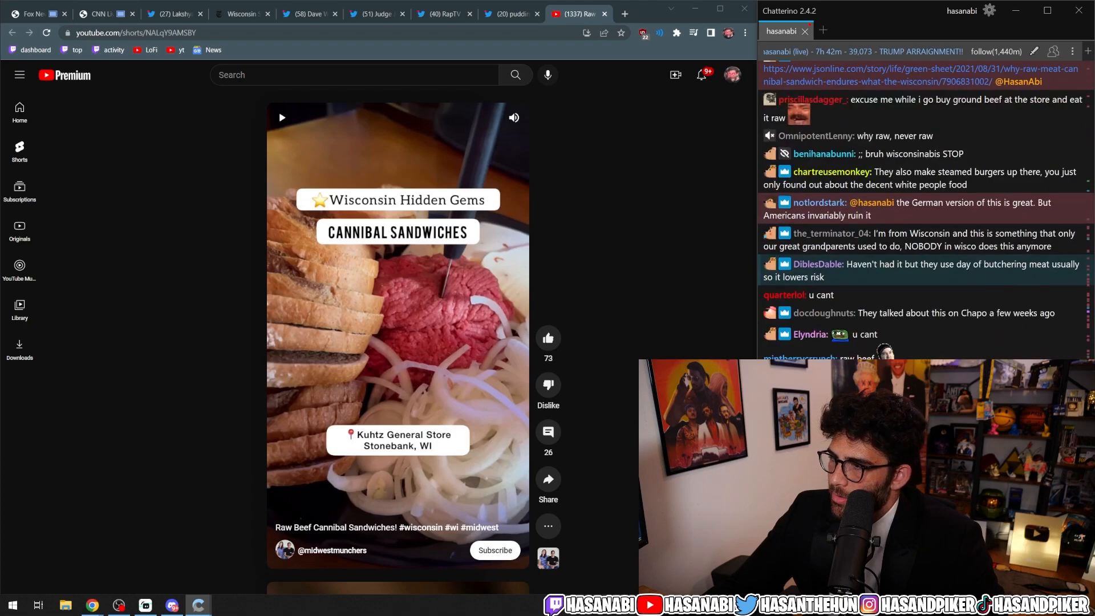
pyautogui.scroll(-3)
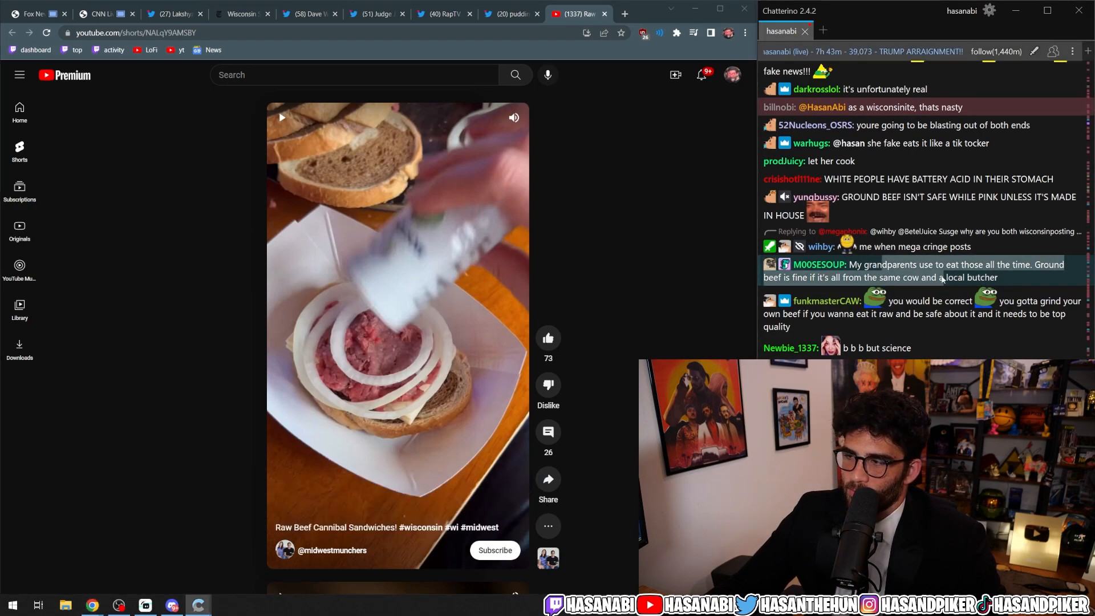
pyautogui.scroll(-3)
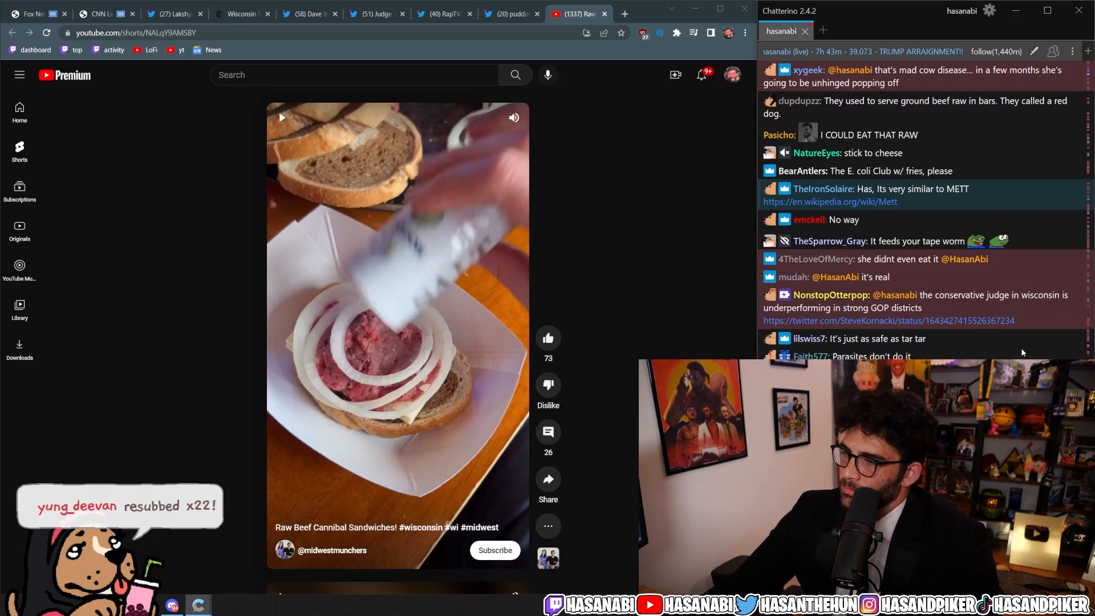
pyautogui.scroll(-3)
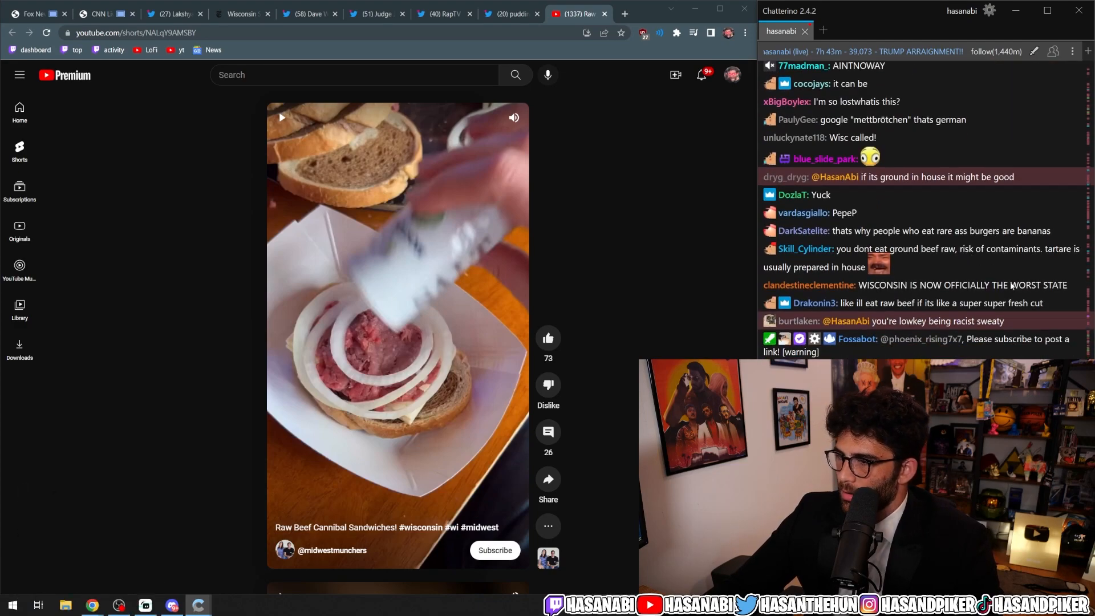
pyautogui.scroll(-3)
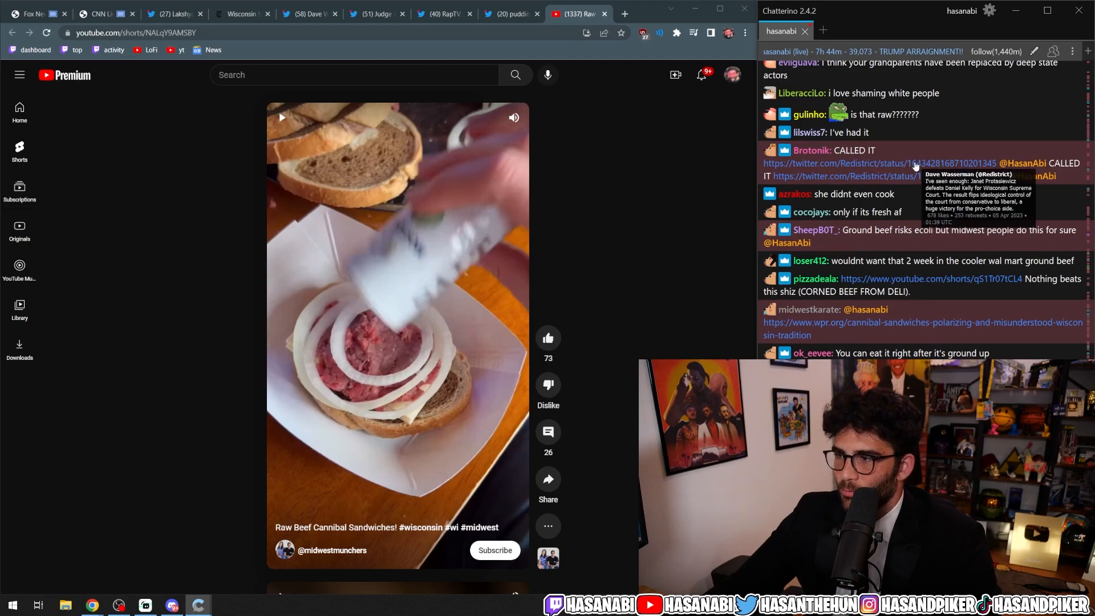
# - Open the chat-linked tweet calling the Wisconsin Supreme Court race for the liberal candidate
pyautogui.click(868, 162)
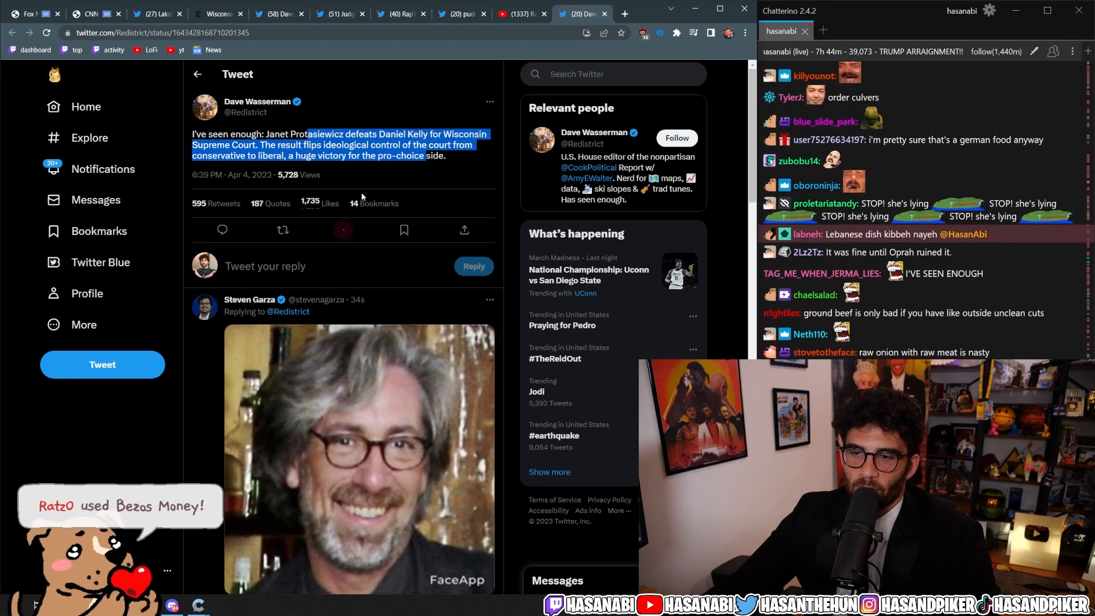
pyautogui.click(342, 229)
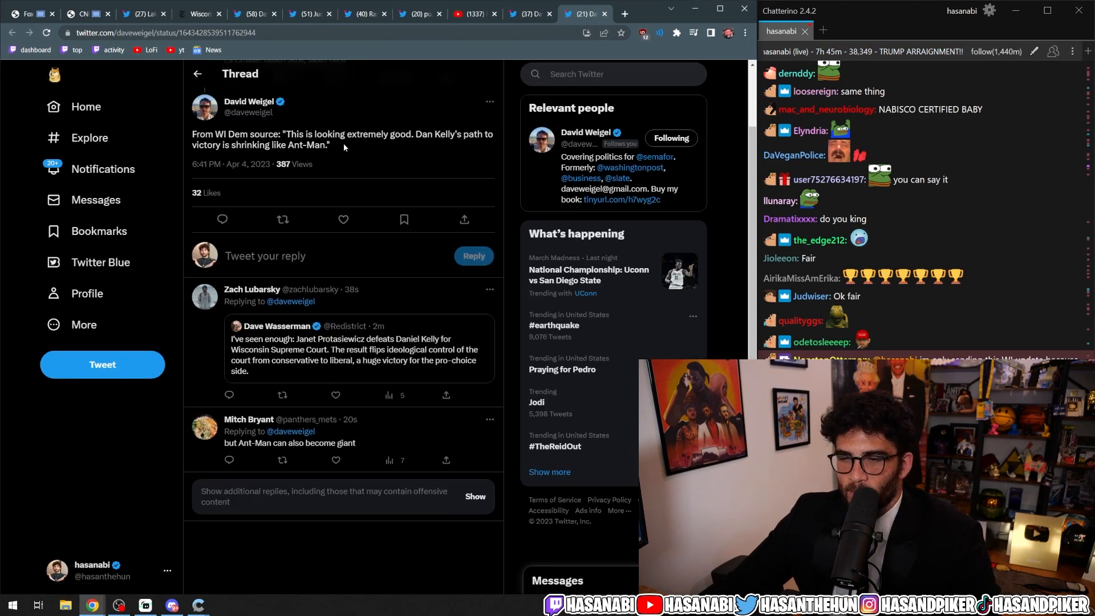
# - Highlight part of the Weigel thread, then return to the NYT results tab
pyautogui.moveTo(288, 134); pyautogui.dragTo(329, 144)
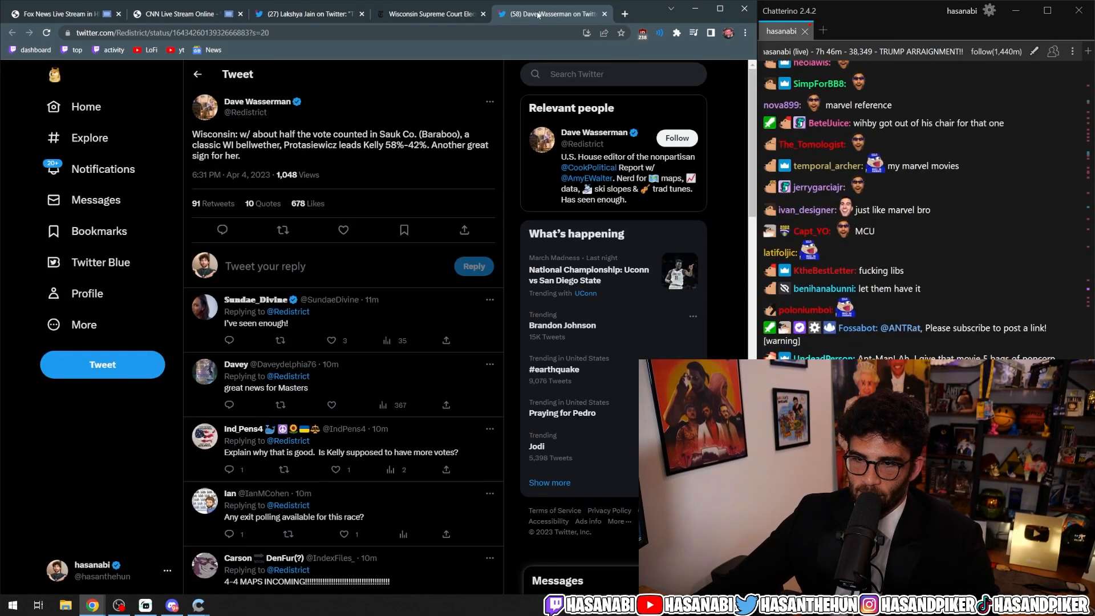
pyautogui.click(430, 13)
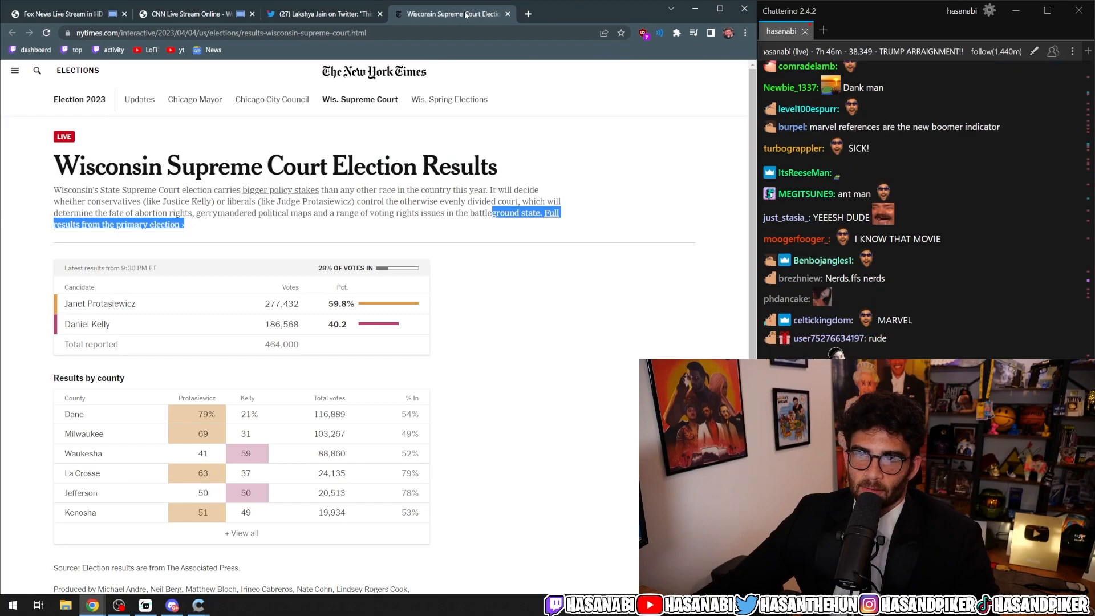